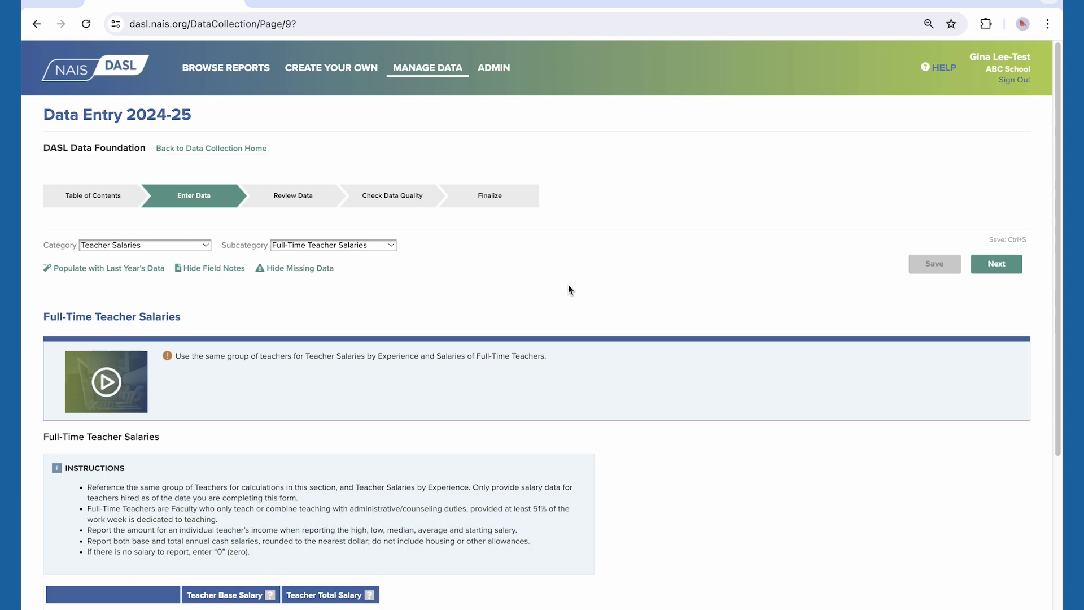
Note on the 2 Years and Younger, Less than 5 Days field that under-five-day preschool is discontinued.
scroll("down", 3)
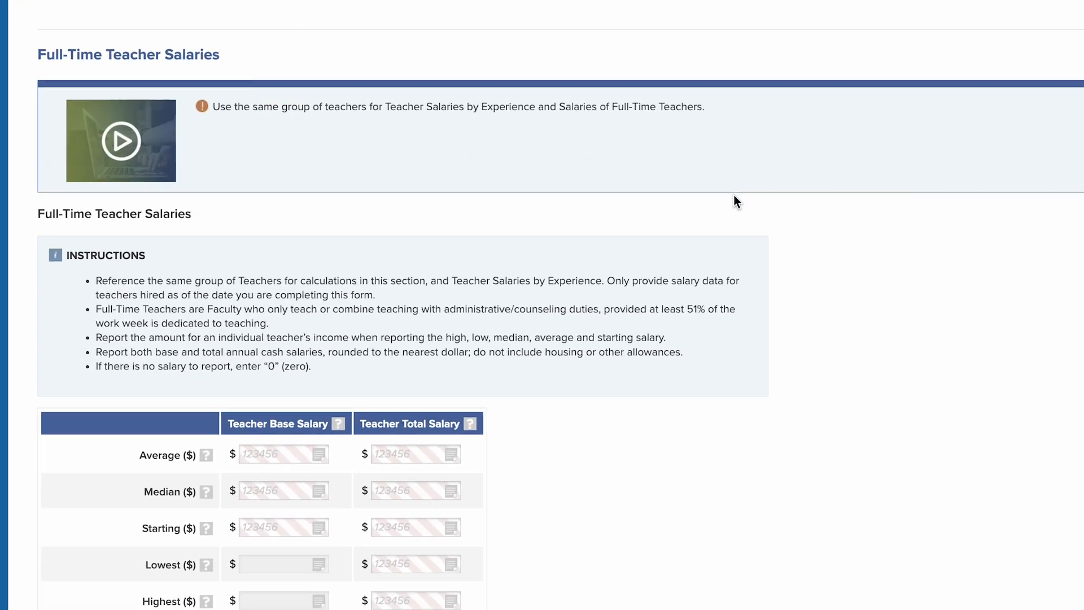
scroll("down", 3)
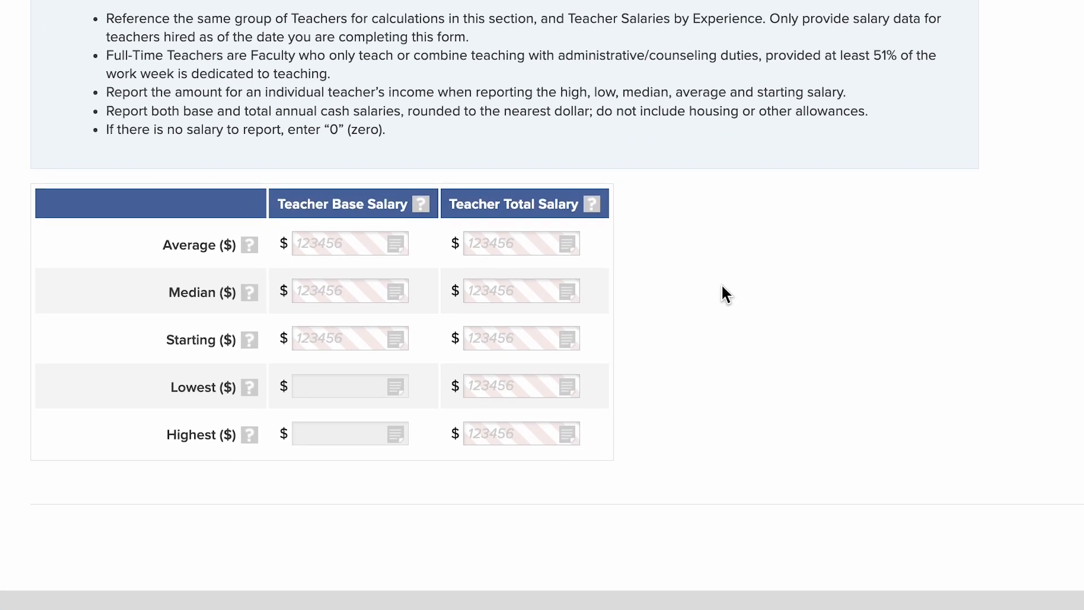
mouse_move(494, 480)
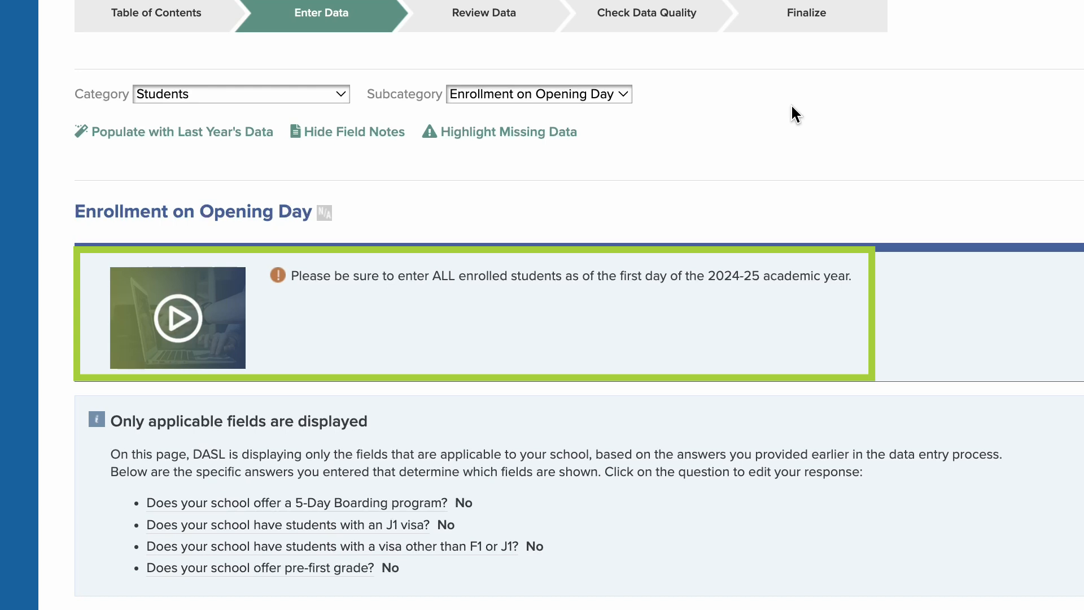
scroll("down", 3)
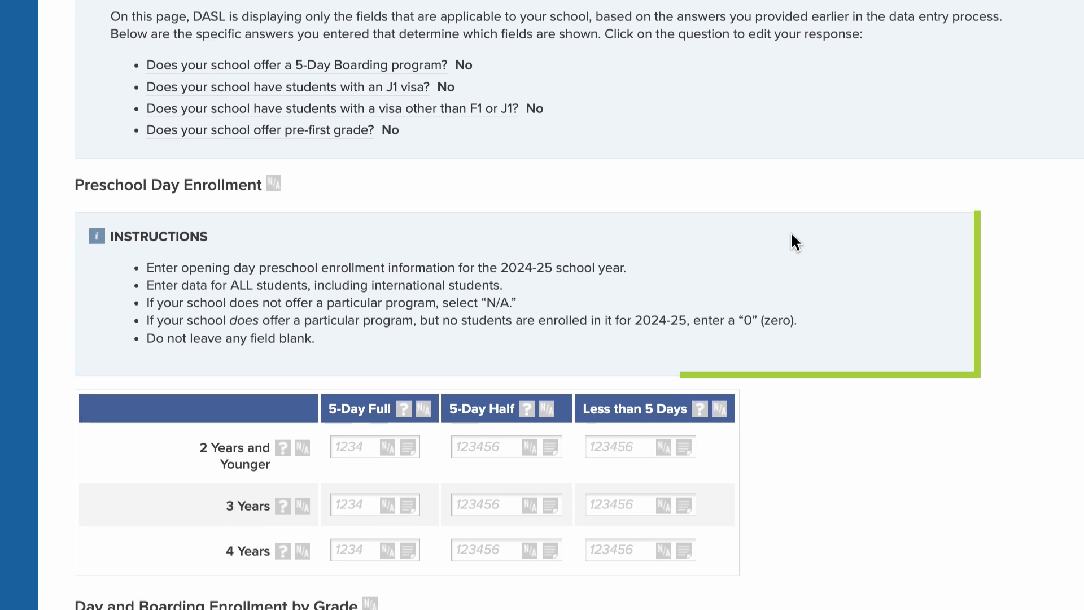
scroll("down", 3)
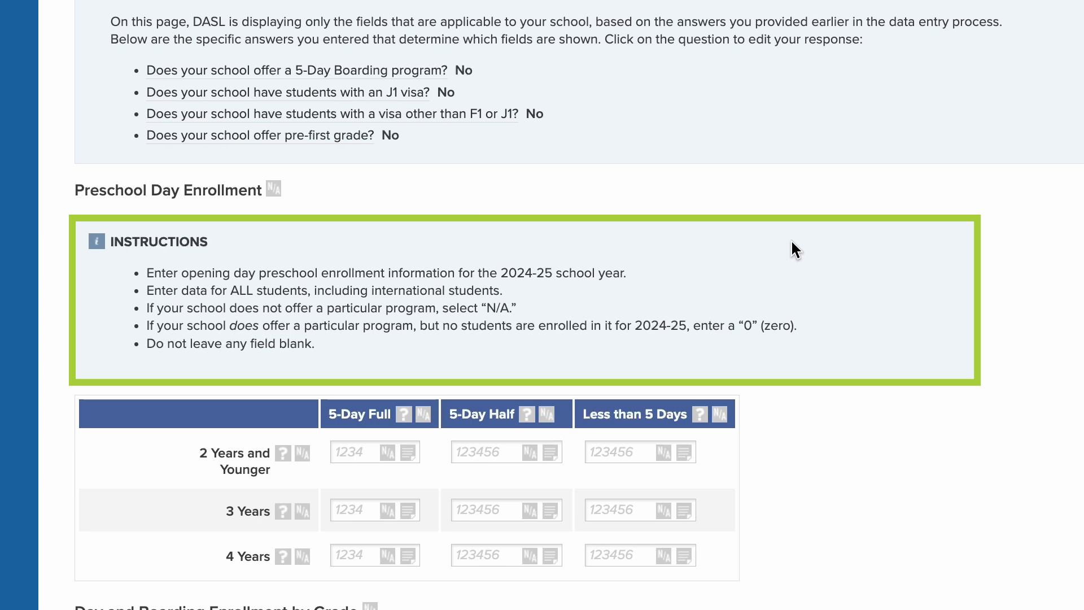
scroll("down", 3)
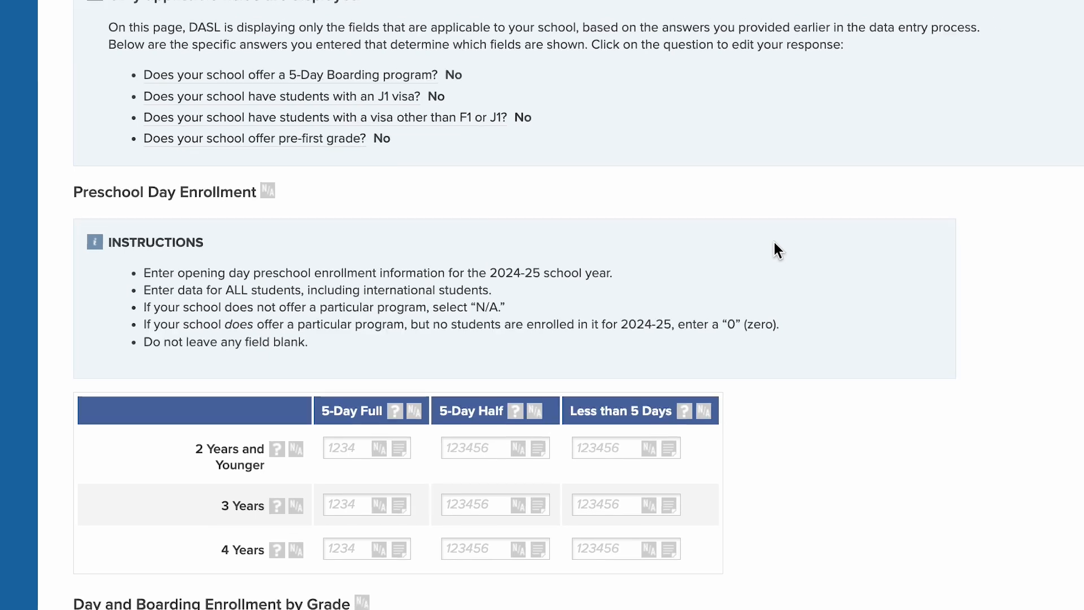
scroll("down", 3)
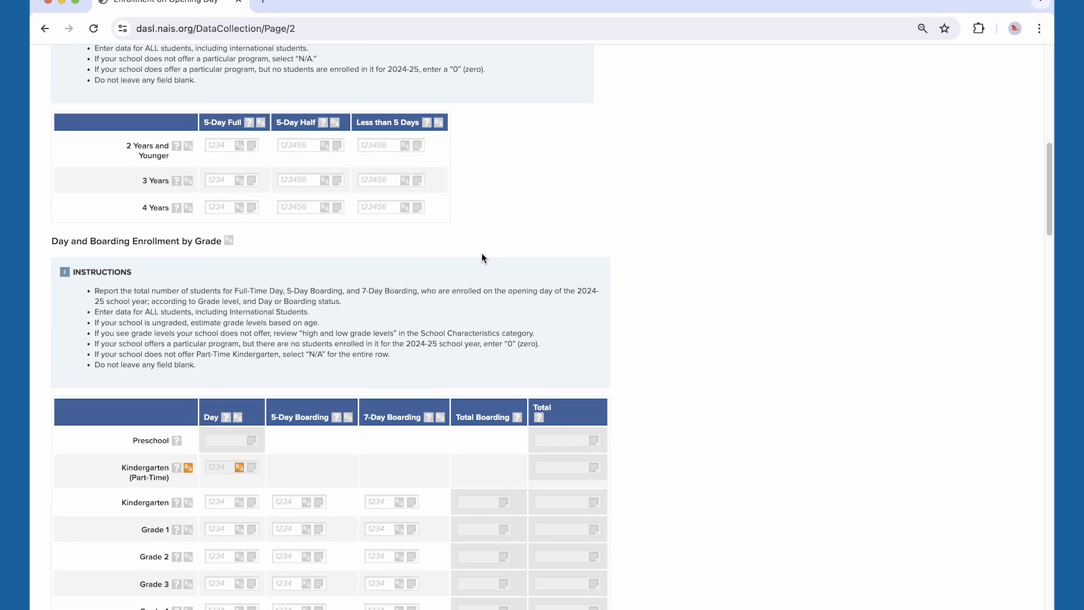
scroll("down", 3)
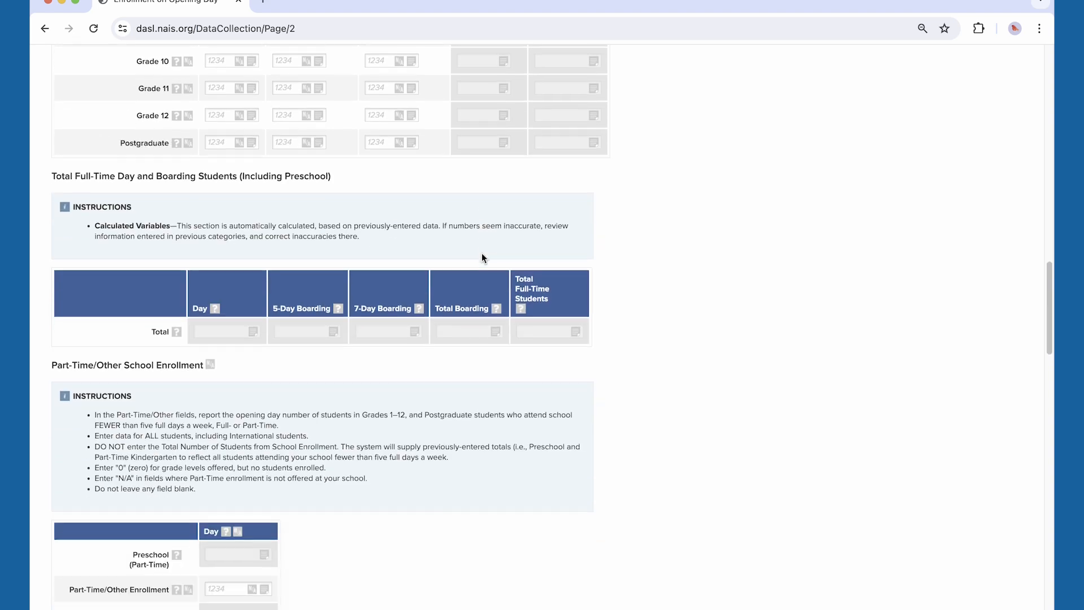
scroll("down", 3)
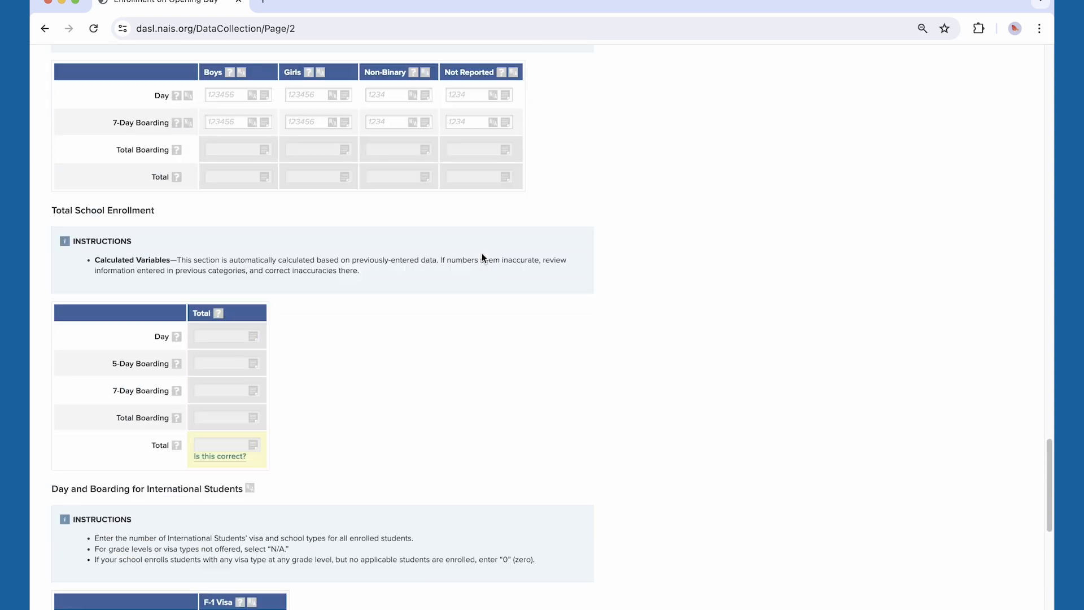
scroll("down", 3)
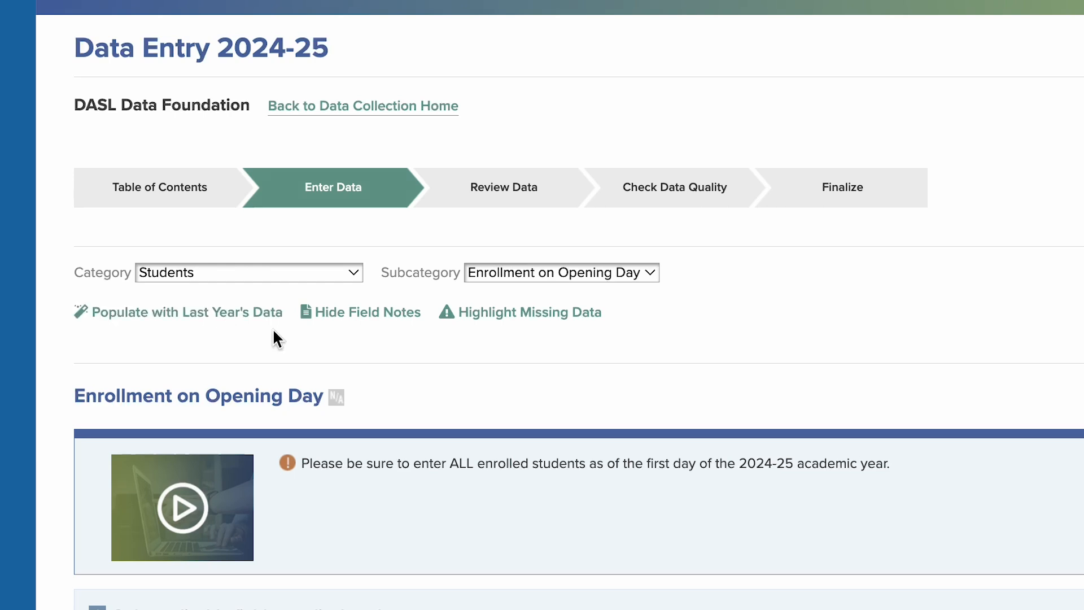
scroll("down", 3)
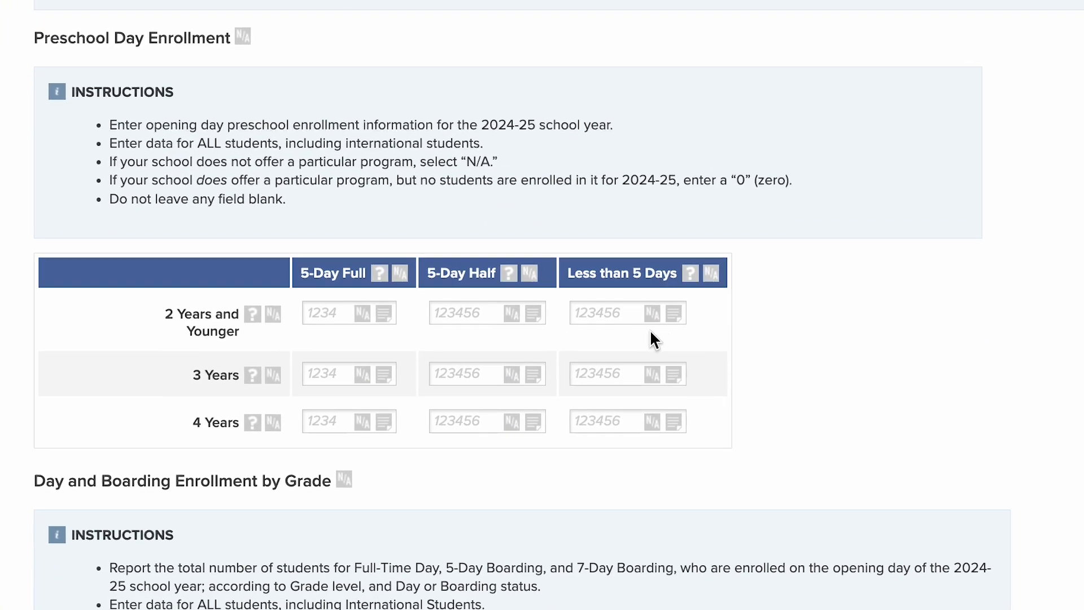
left_click(673, 312)
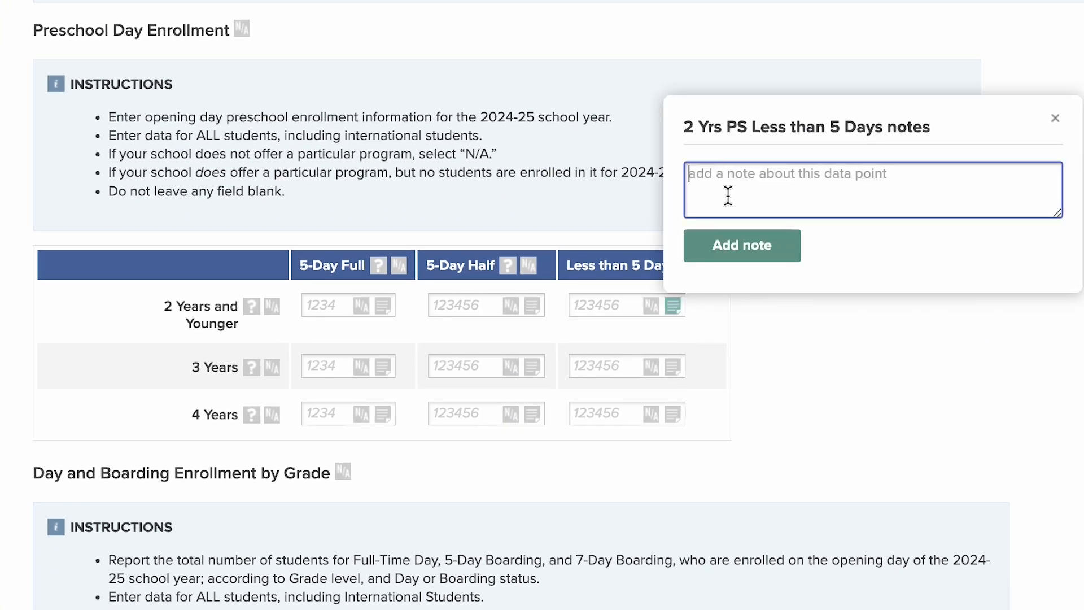
type("No longer accepting less than 5")
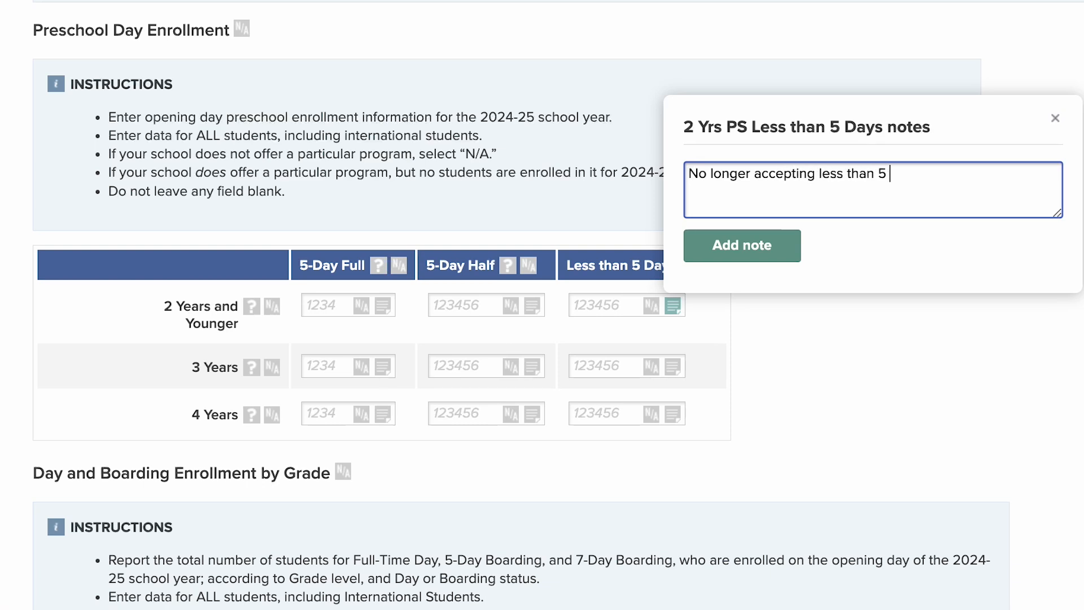
type("days")
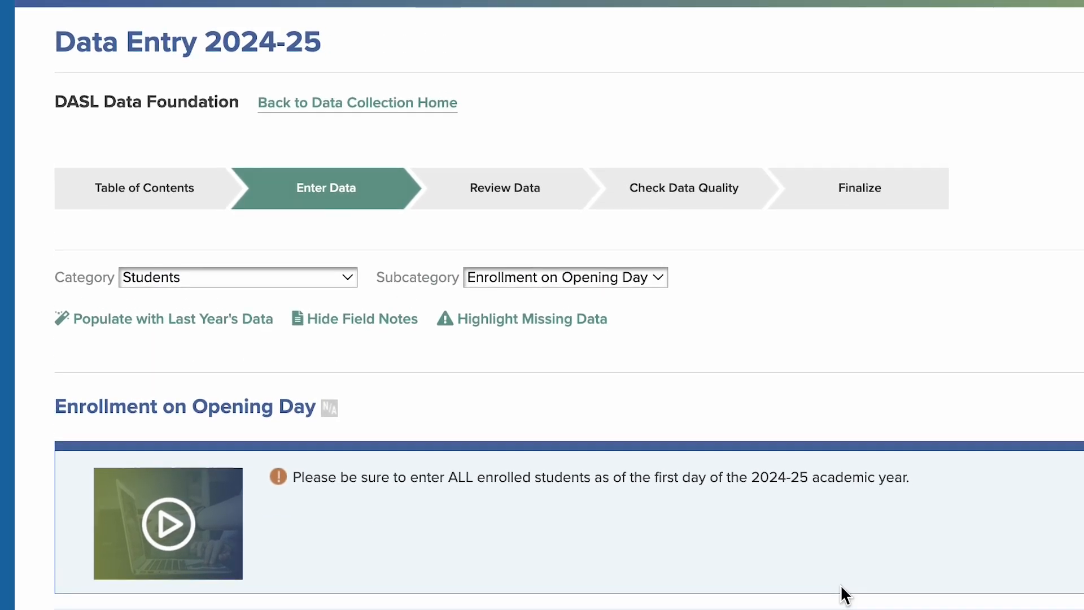
mouse_move(696, 183)
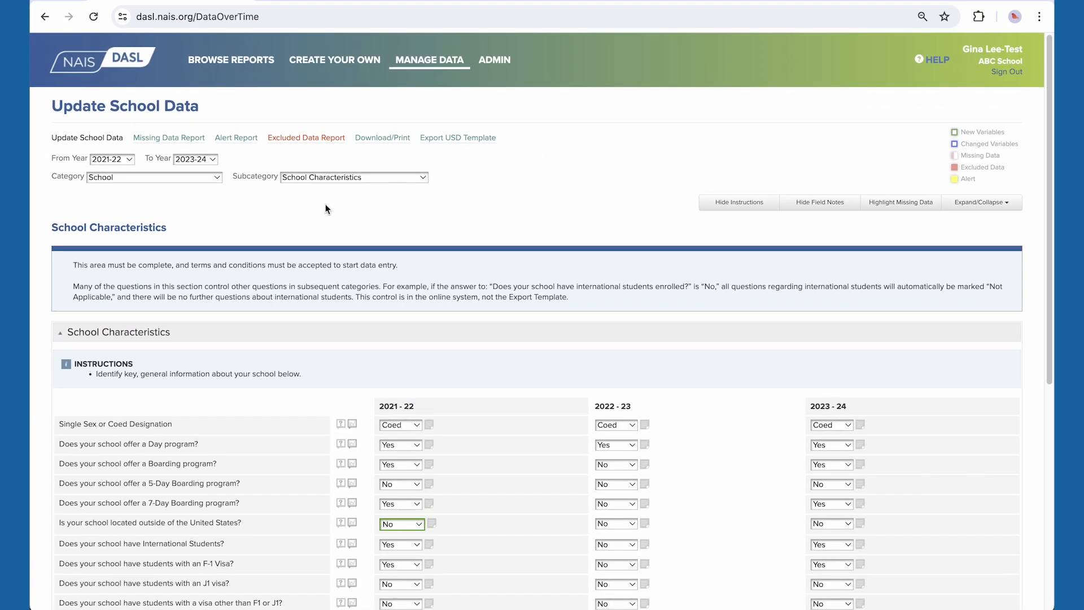
Set the Update School Data ending year to 2023-24.
left_click(111, 159)
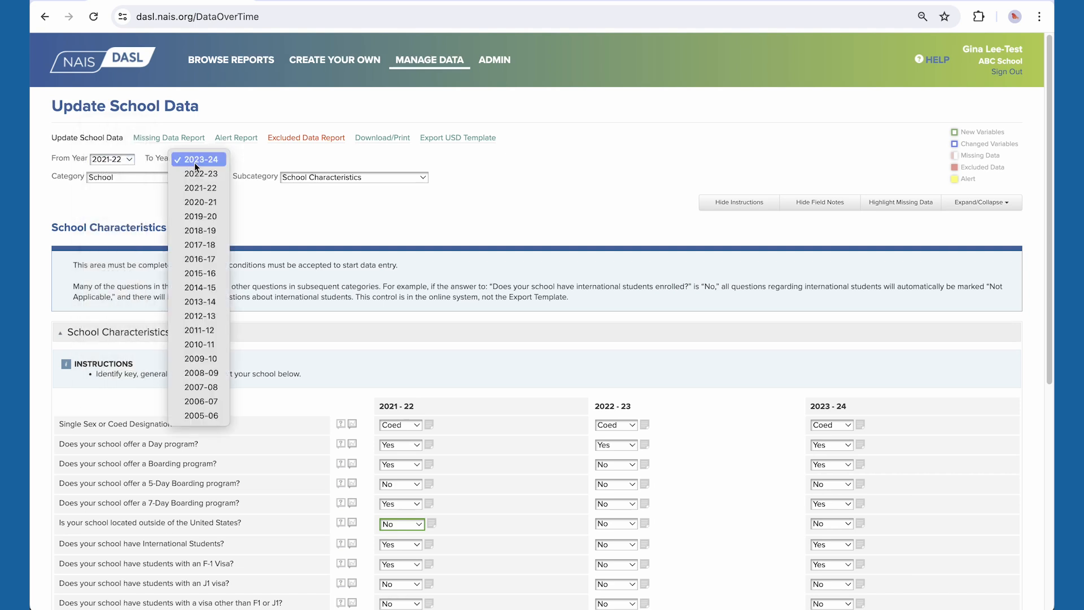
left_click(199, 159)
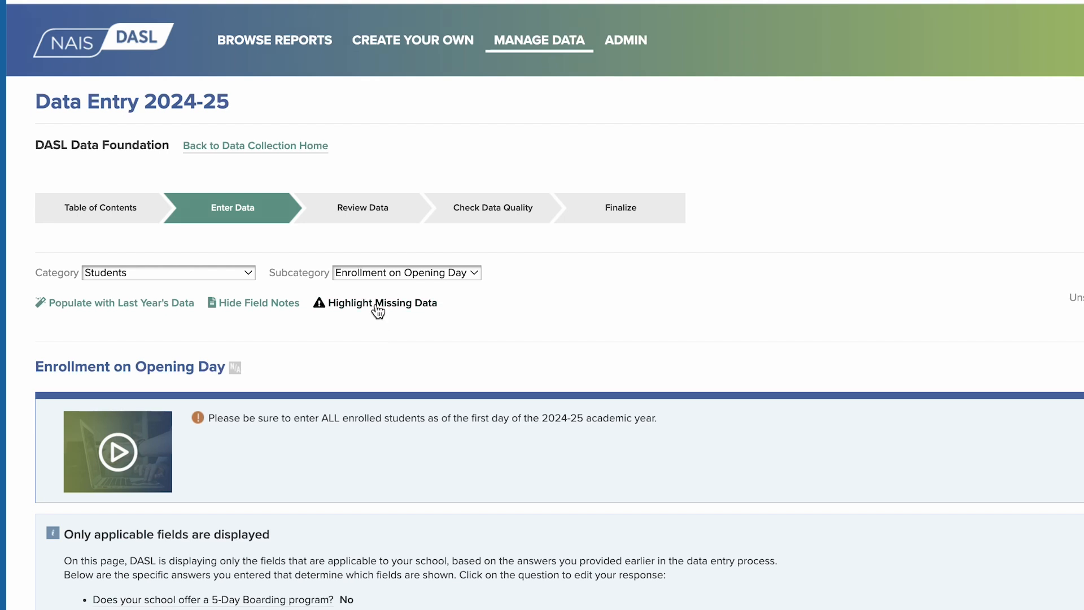
Turn on missing-data highlighting and confirm the Less than 5 Days column as N/A.
left_click(384, 303)
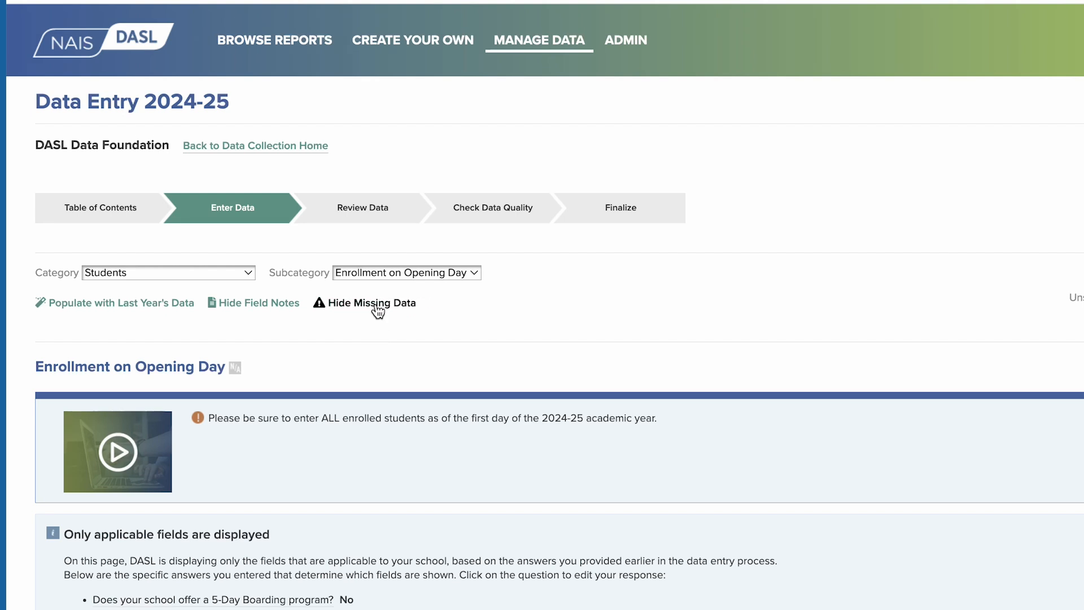
scroll("down", 3)
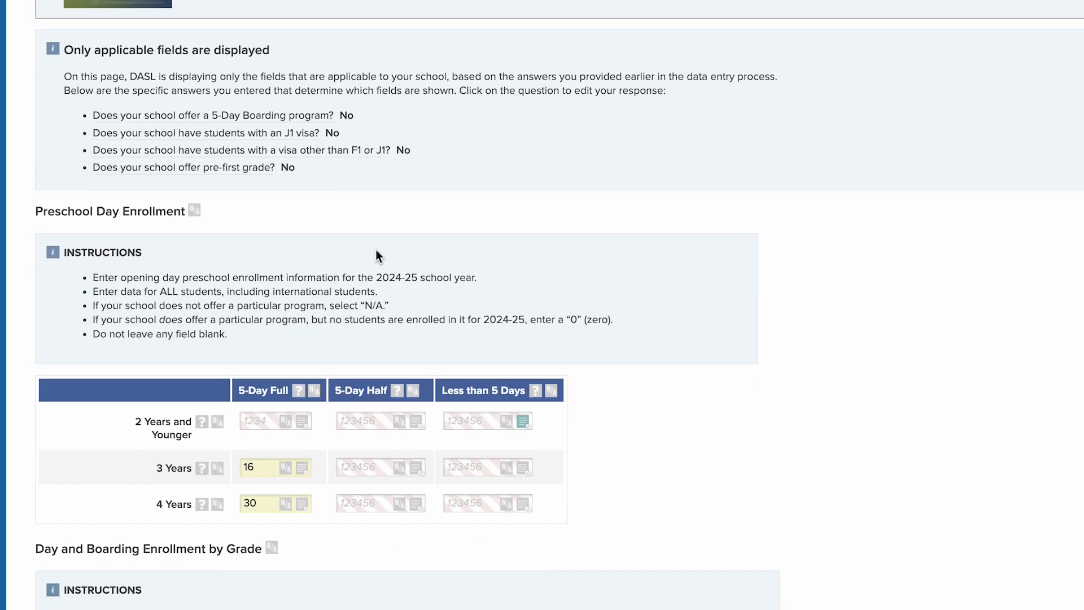
scroll("down", 3)
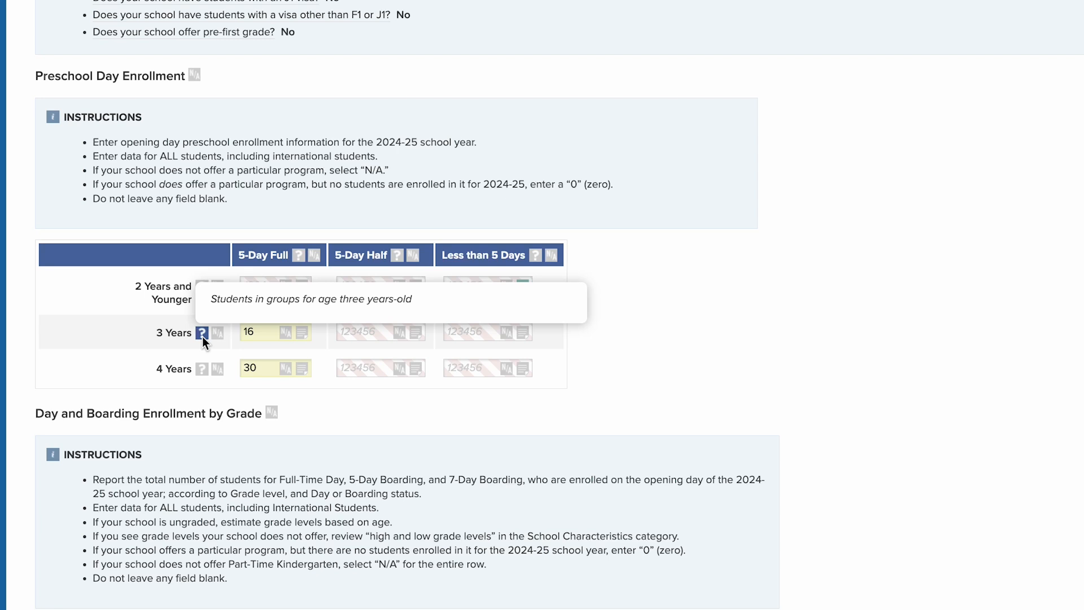
mouse_move(203, 360)
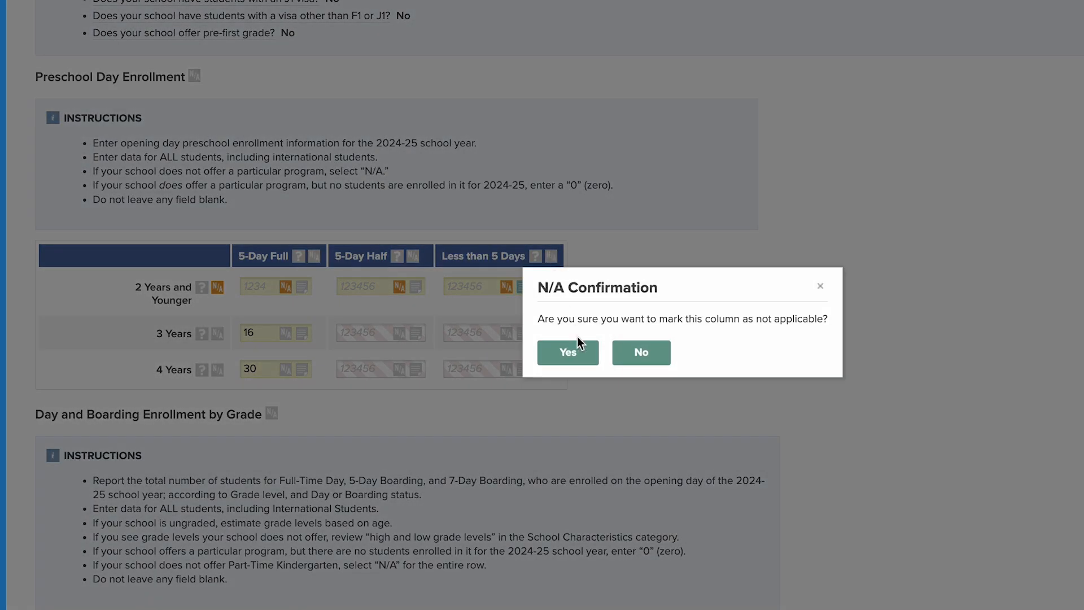
left_click(566, 352)
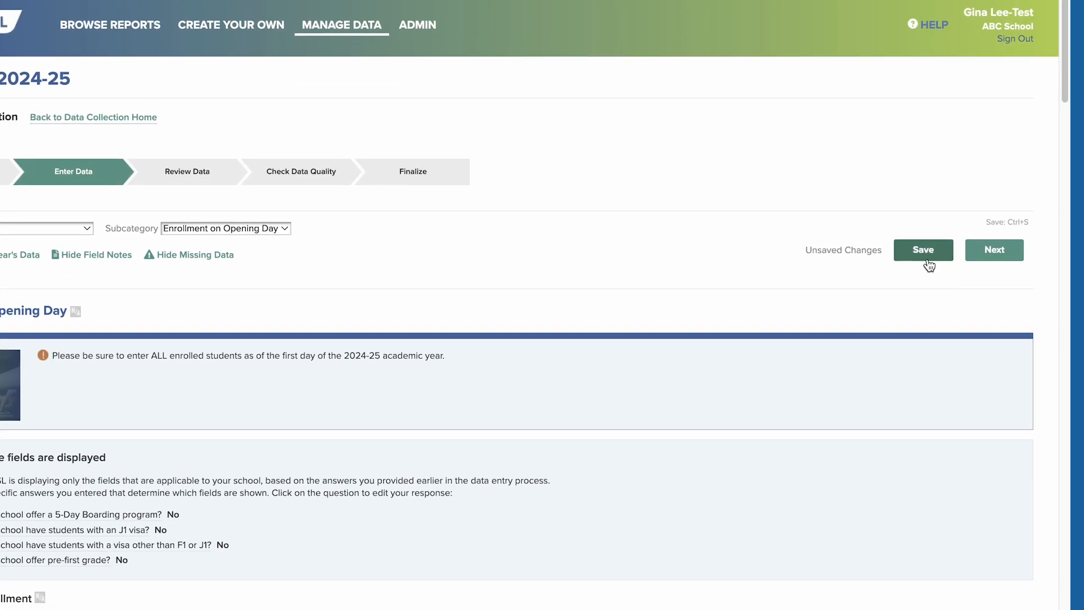
Save the preschool enrollment changes.
left_click(922, 250)
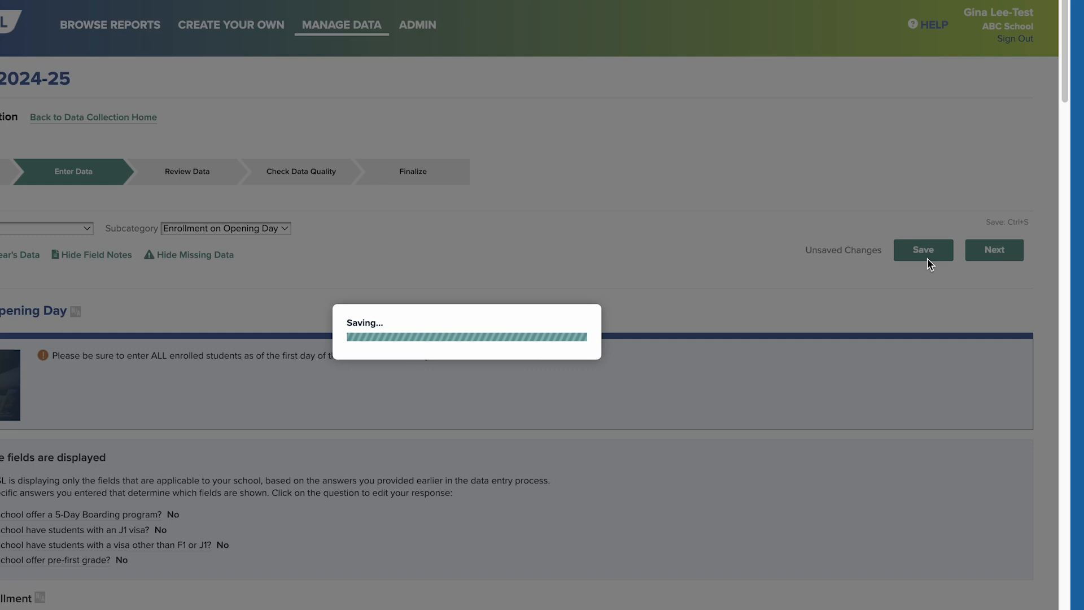
left_click(921, 250)
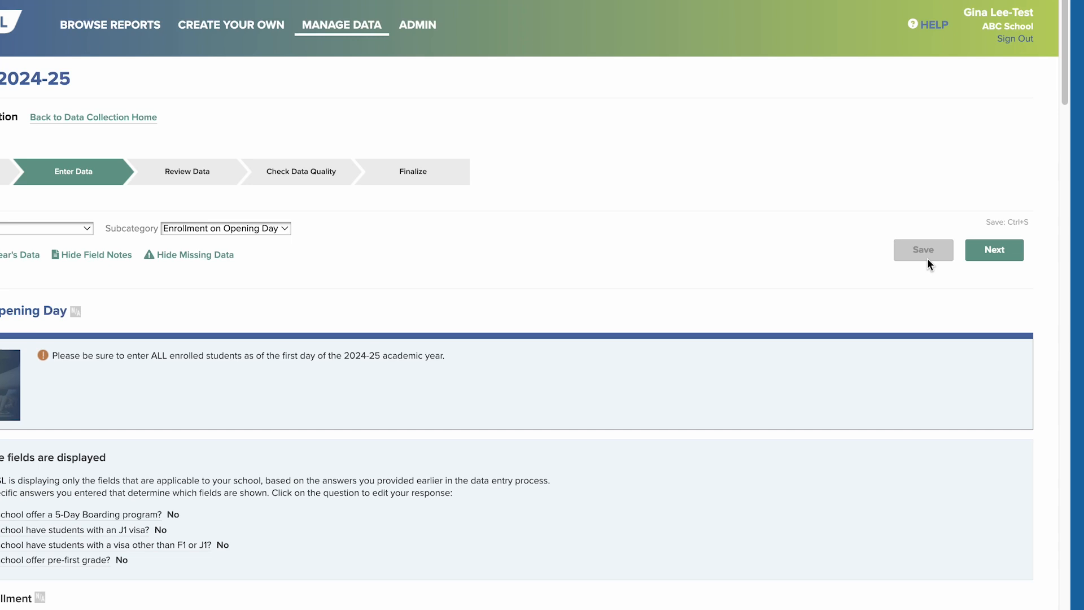
scroll("down", 3)
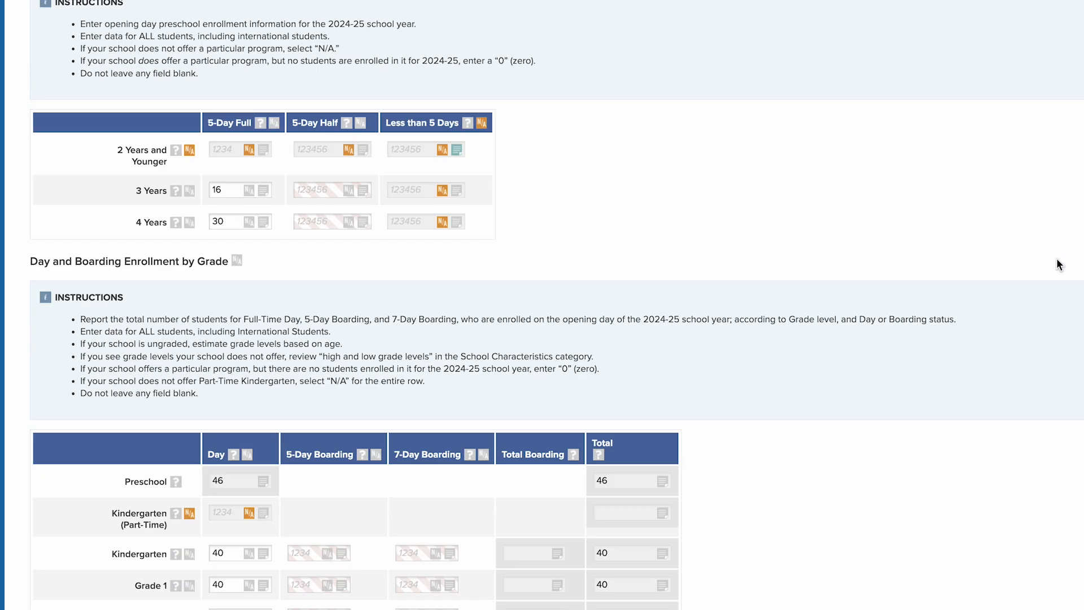
scroll("down", 3)
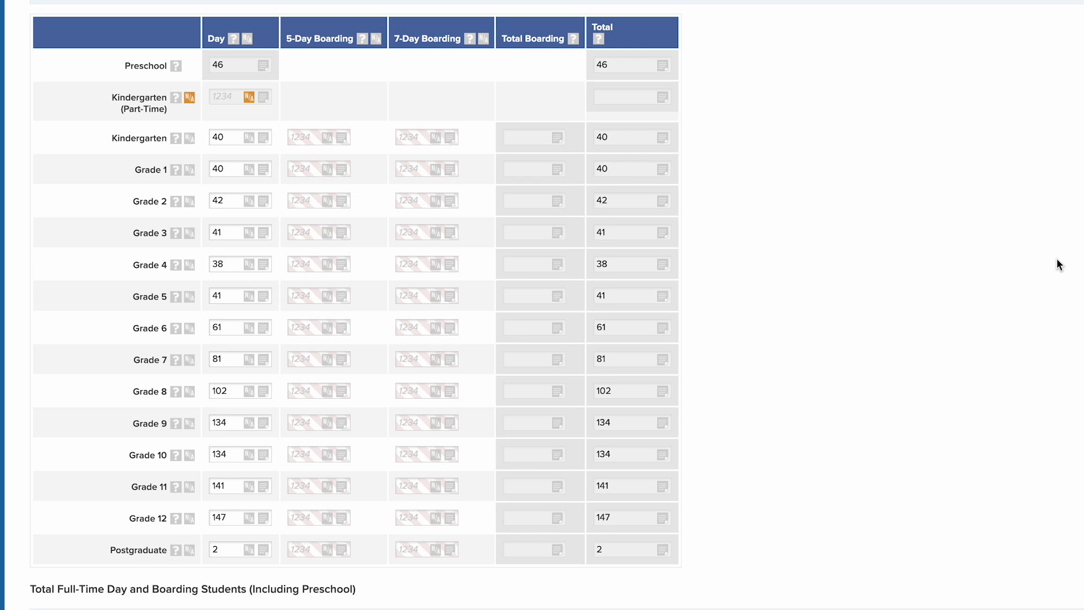
Enter 57 for Grade 1 5-Day Boarding and save.
left_click(318, 169)
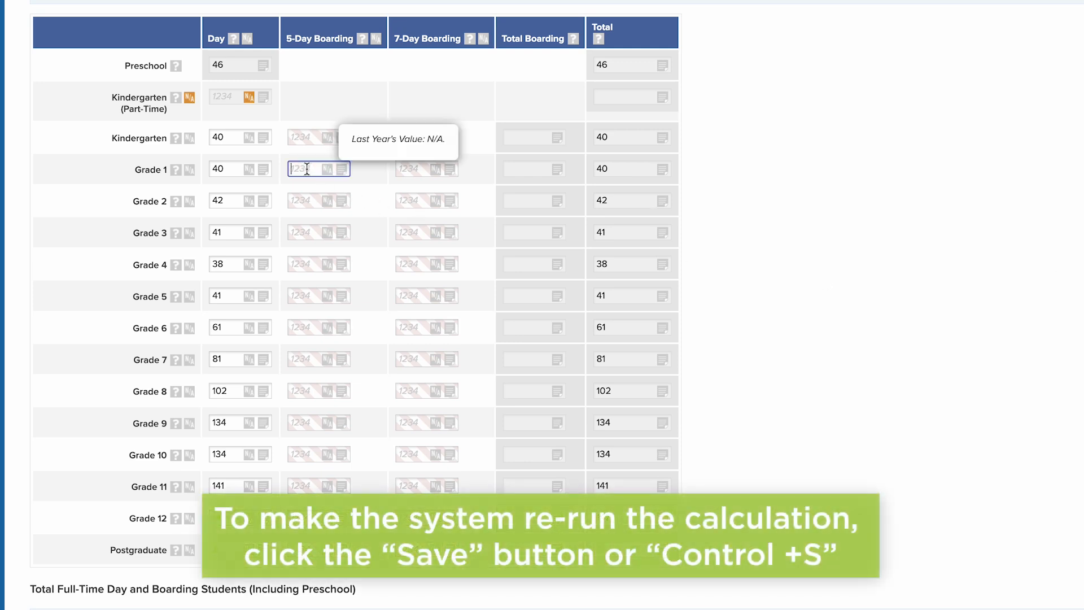
type("57")
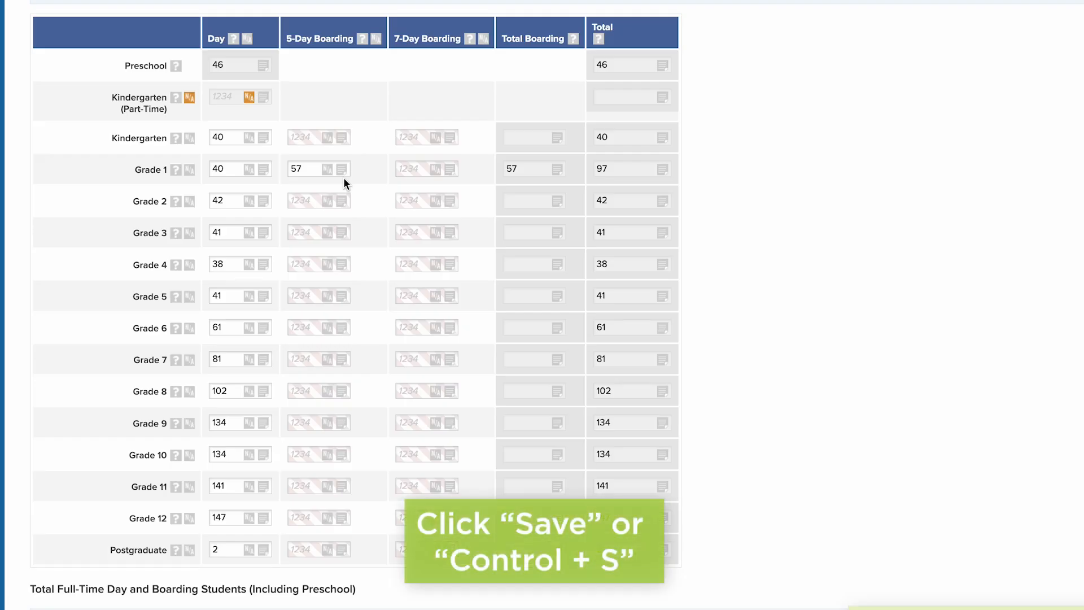
left_click(793, 415)
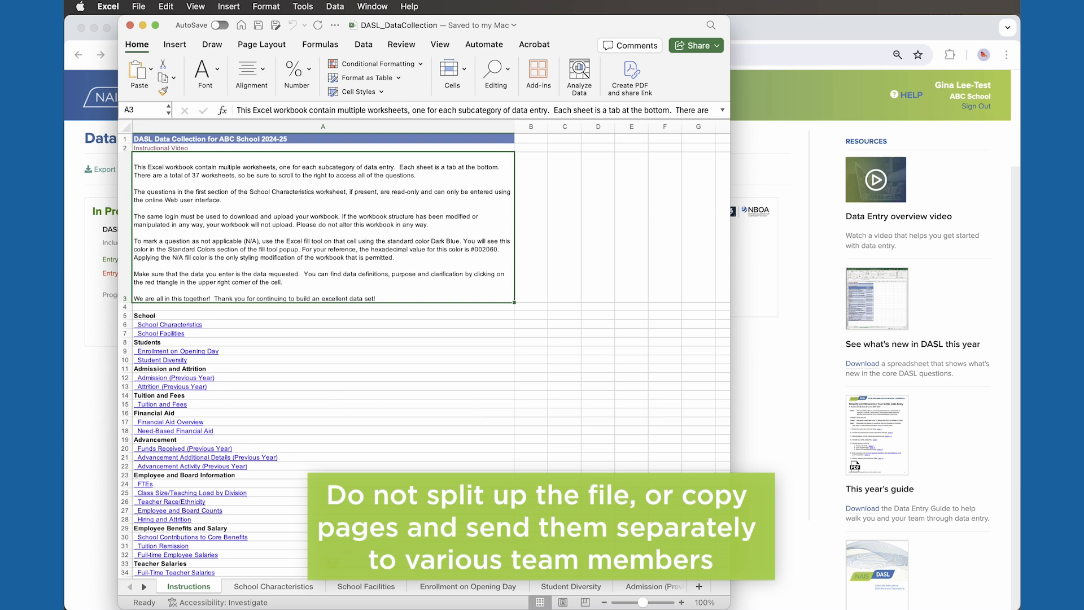
Browse the template sheets from School Characteristics through Attrition (Previous Year).
left_click(273, 586)
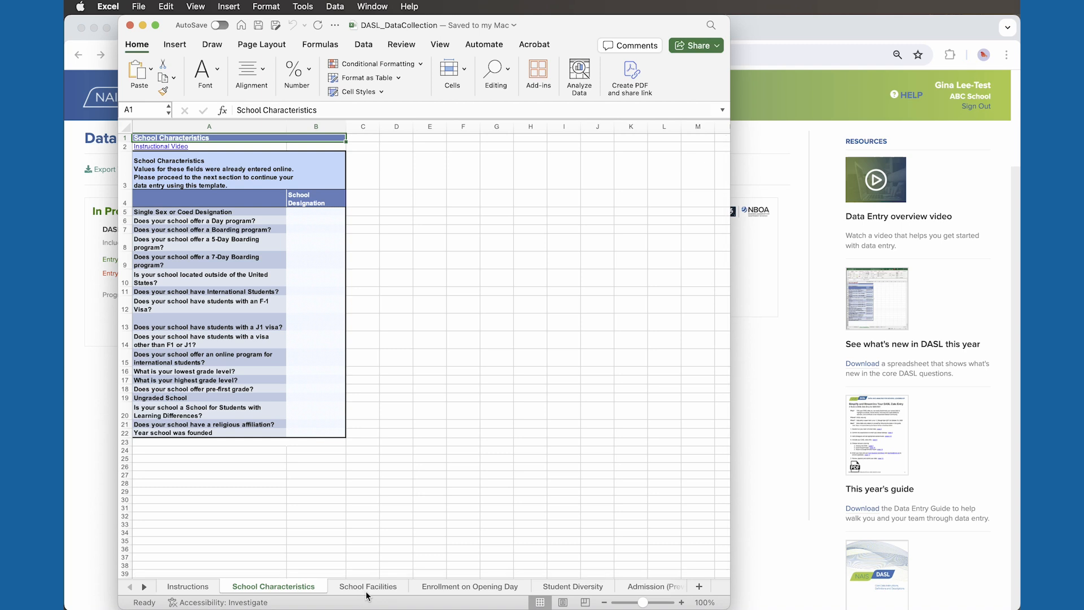
left_click(366, 586)
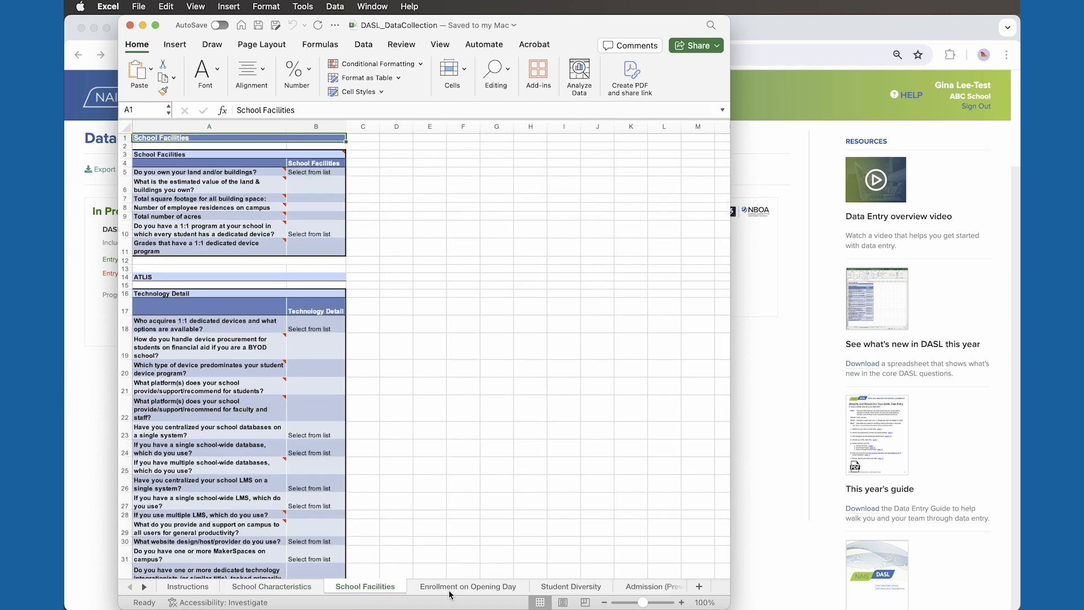
left_click(467, 586)
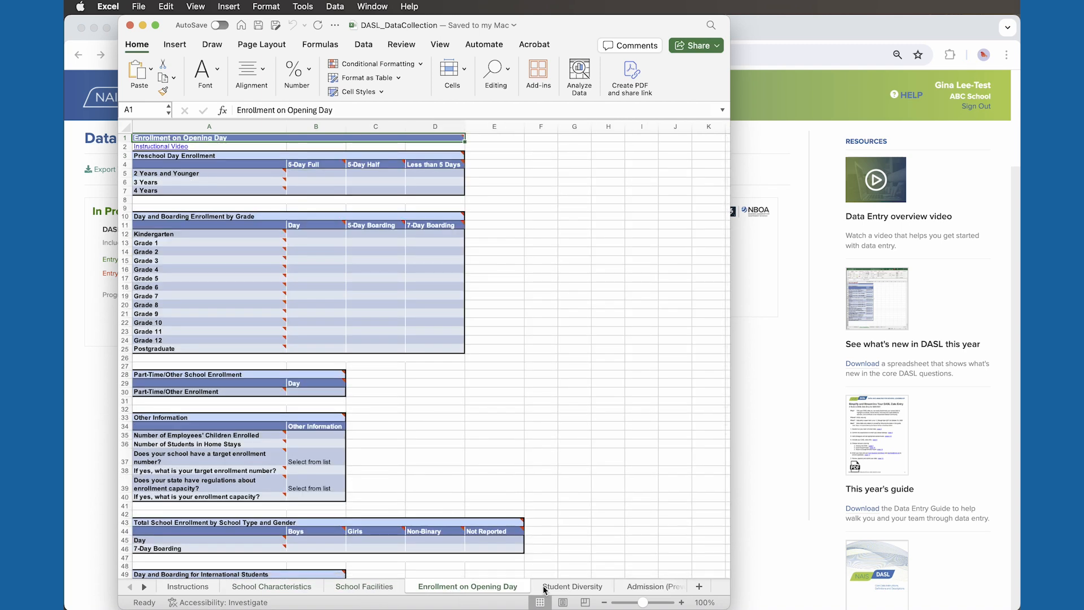
left_click(571, 586)
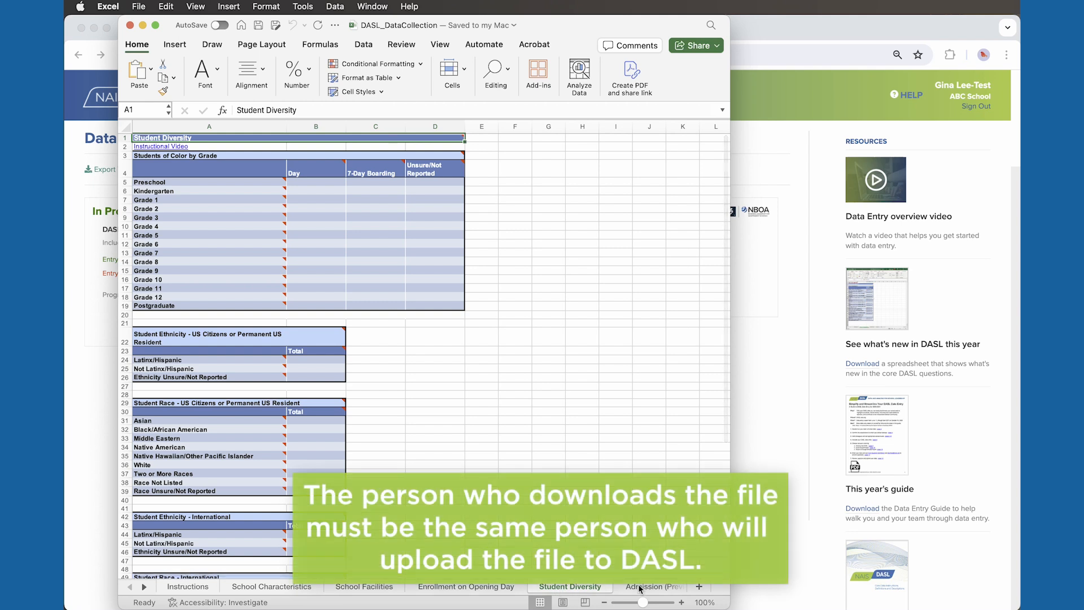
left_click(652, 586)
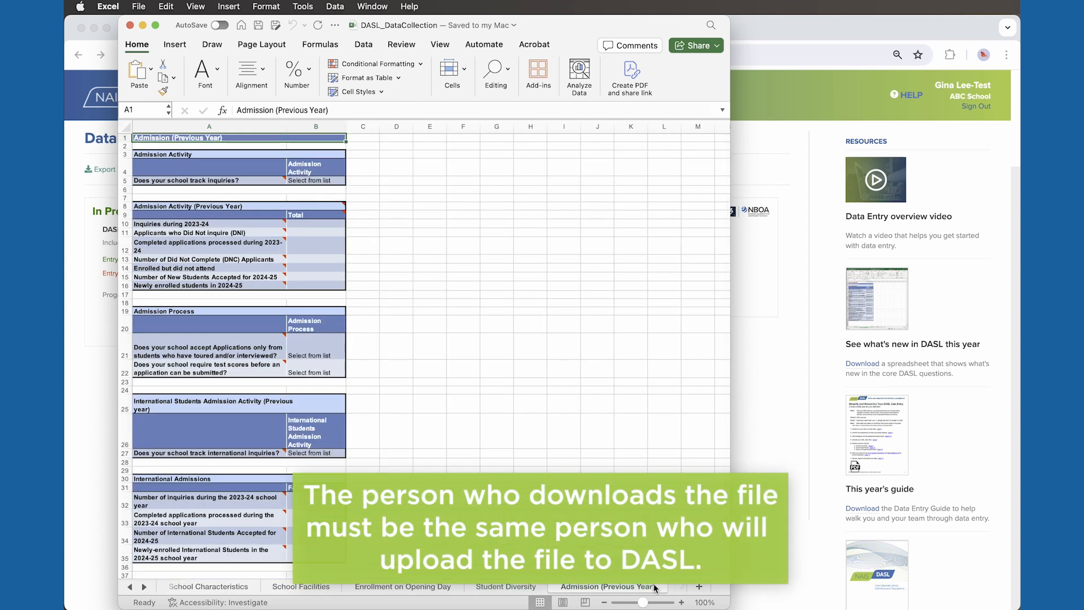
left_click(615, 586)
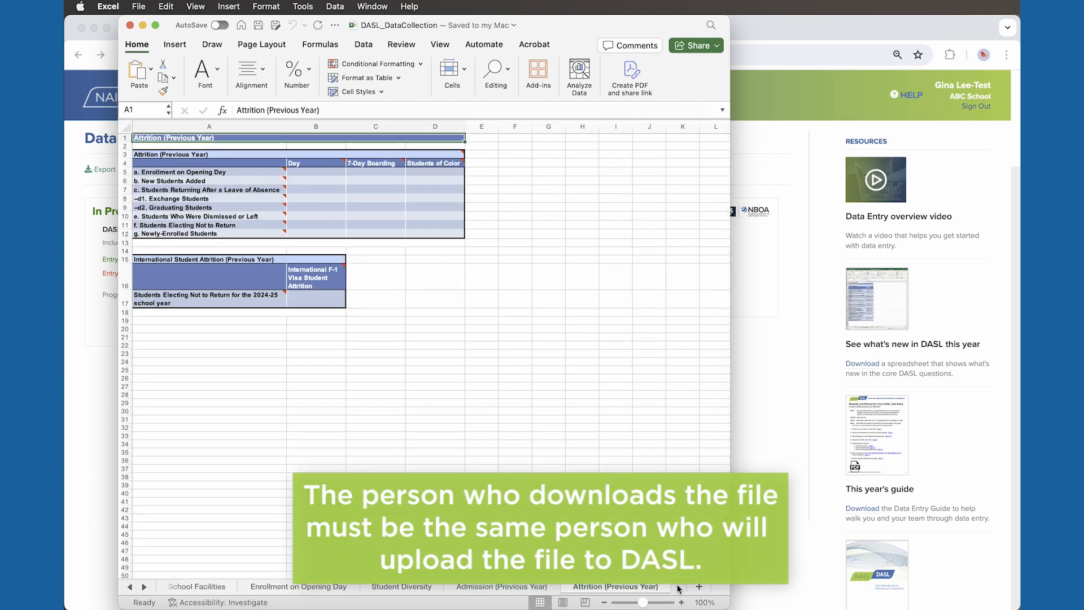
Type 63 and 64 into the Day column of the Enrollment on Opening Day sheet.
left_click(298, 586)
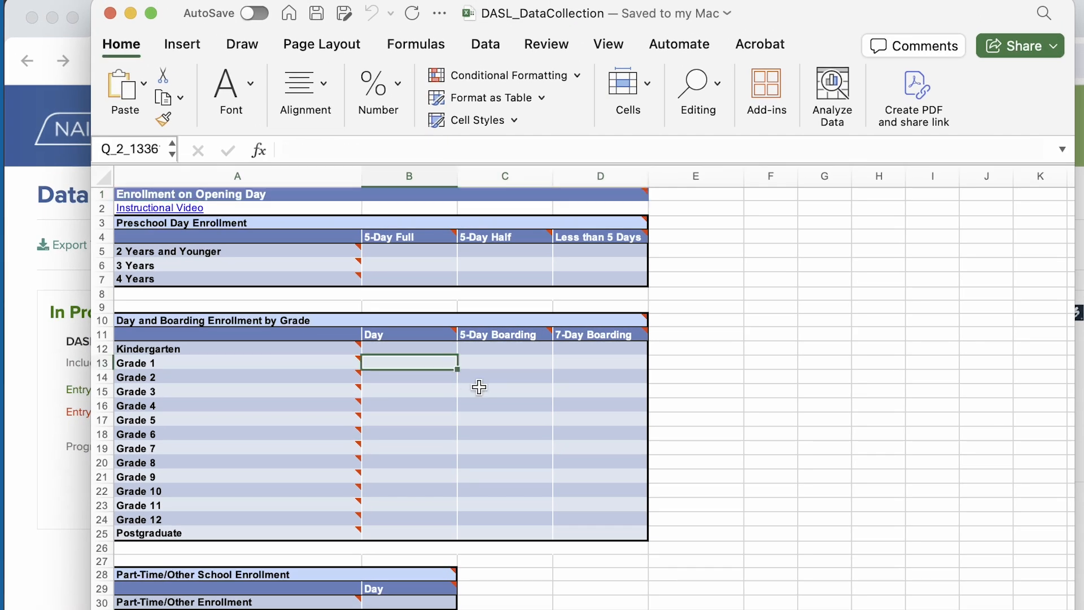
type("63")
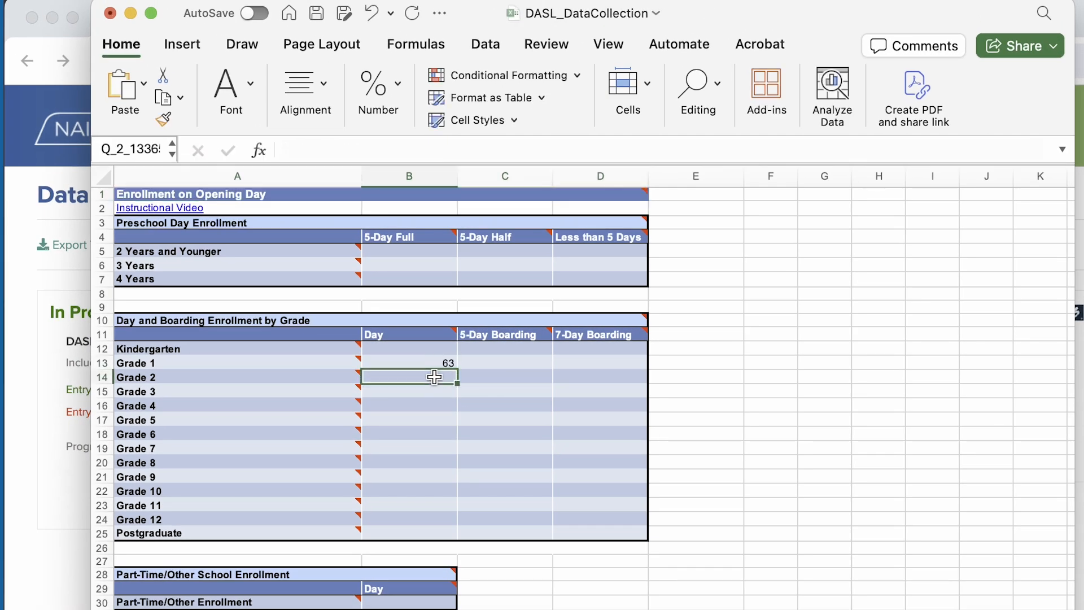
type("64")
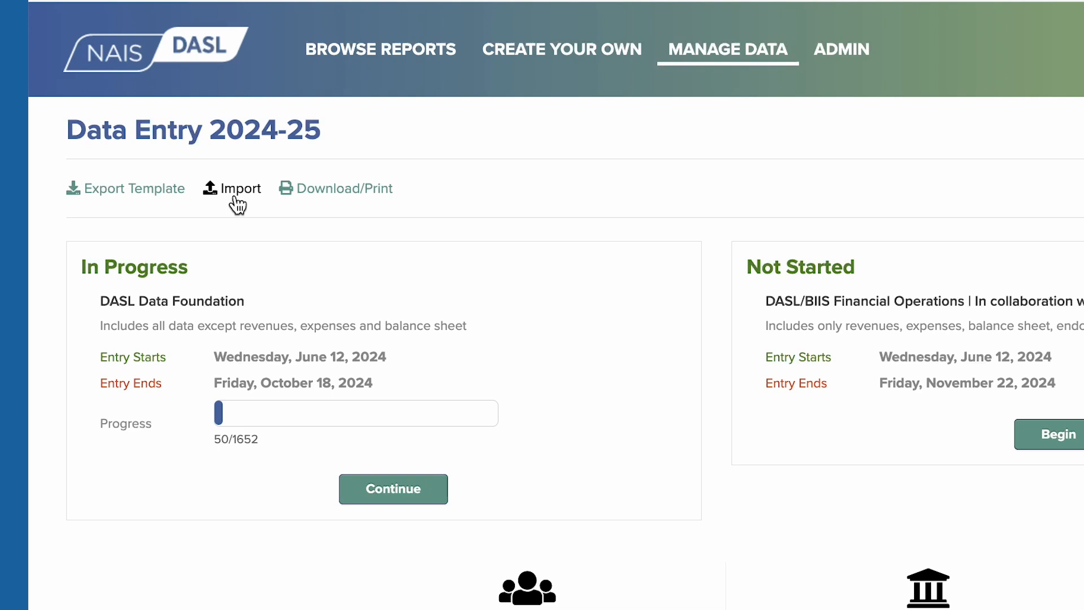
Import the completed workbook and save the Enrollment on Opening Day data.
left_click(393, 487)
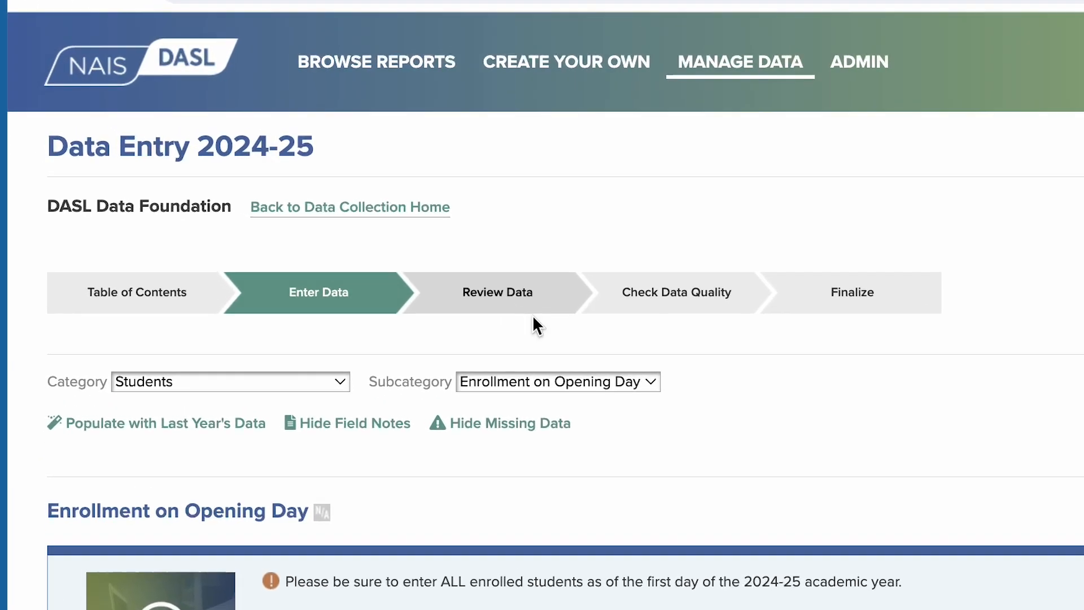
mouse_move(653, 318)
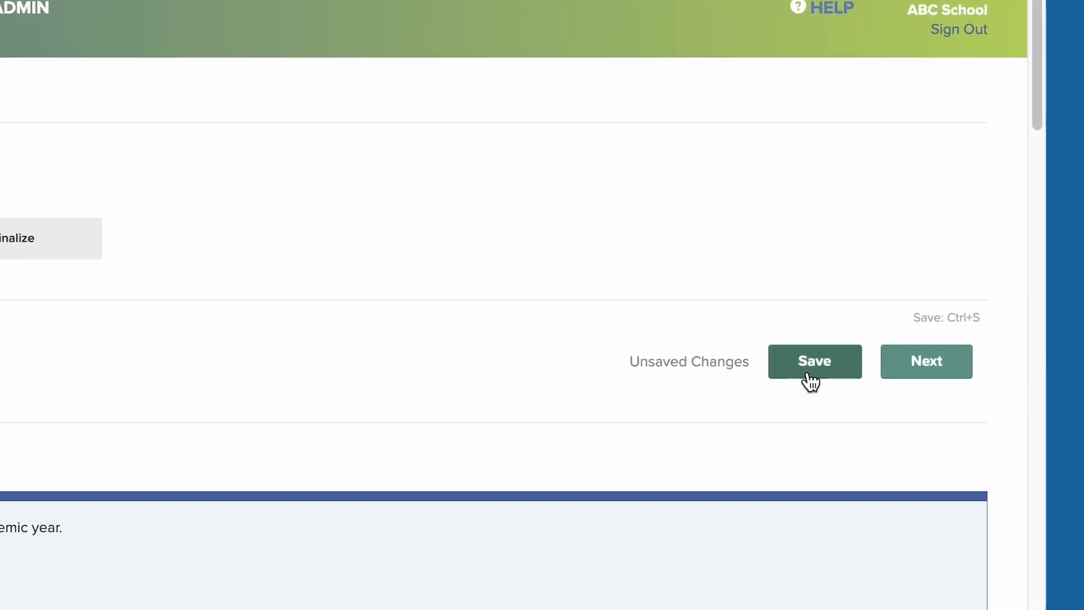
left_click(815, 360)
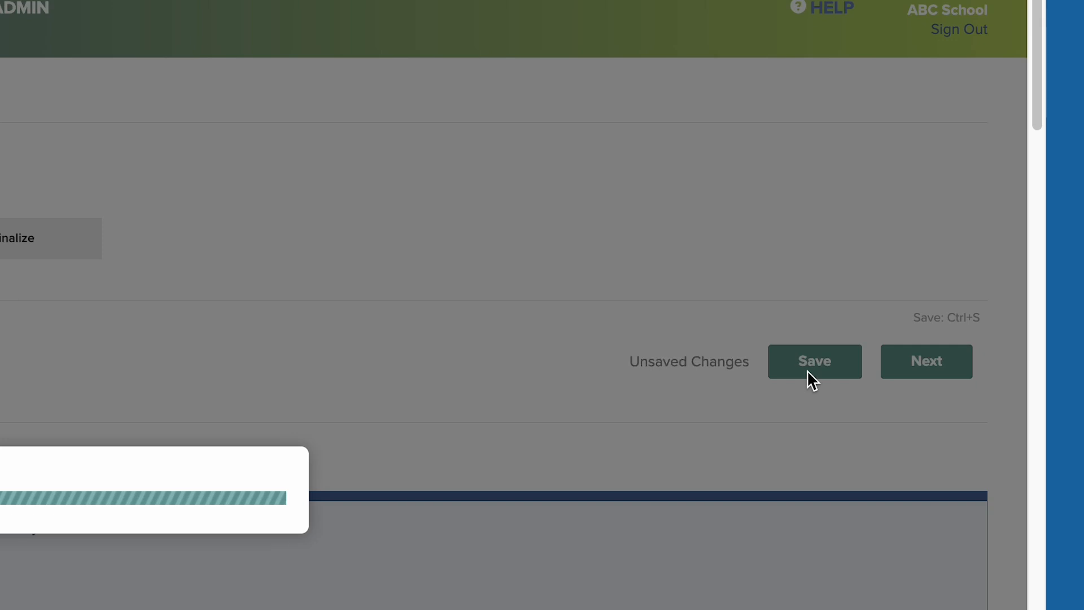